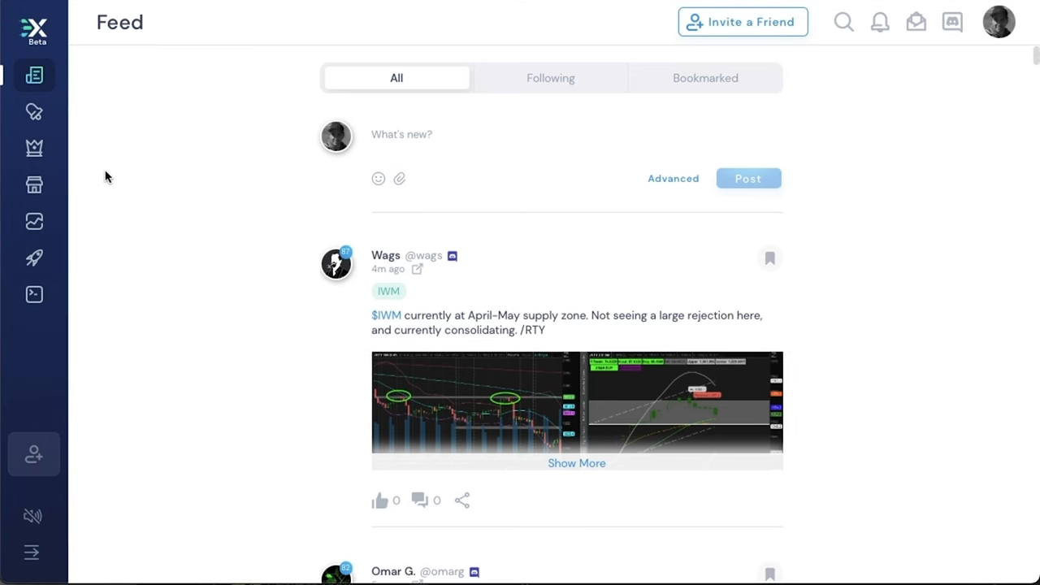
pyautogui.moveTo(97, 177)
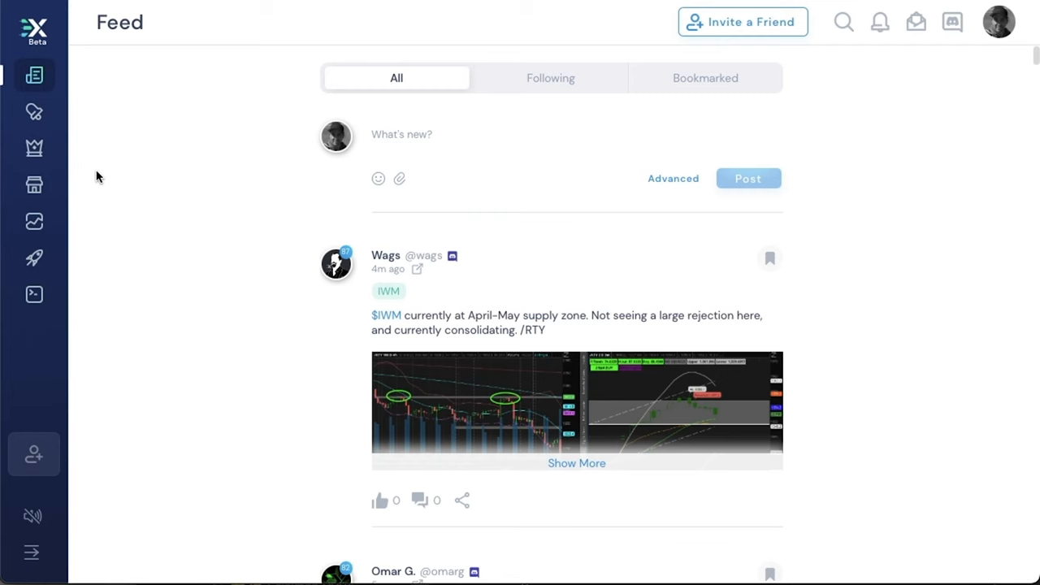
pyautogui.moveTo(88, 162)
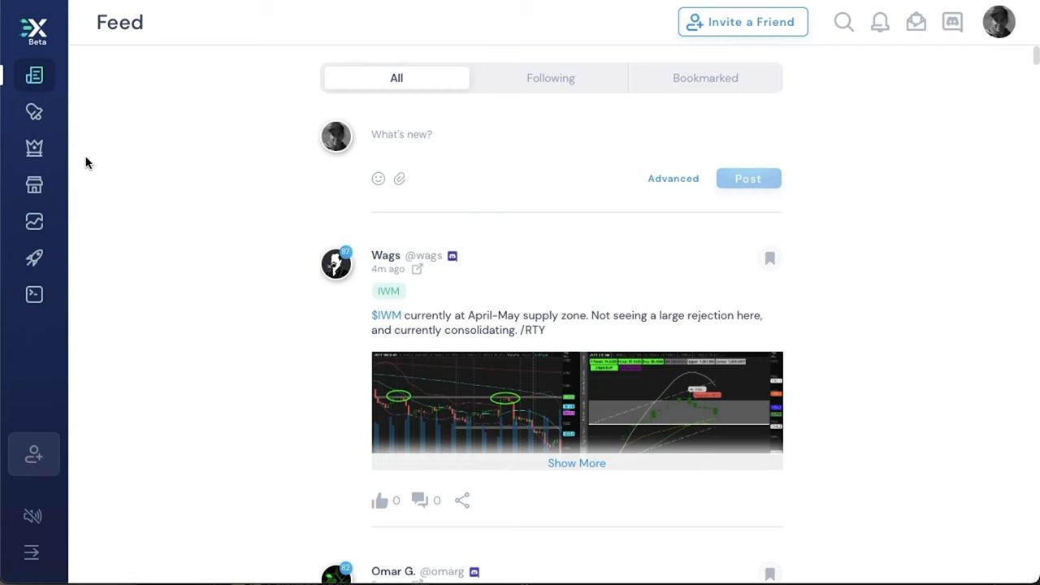
pyautogui.moveTo(36, 115)
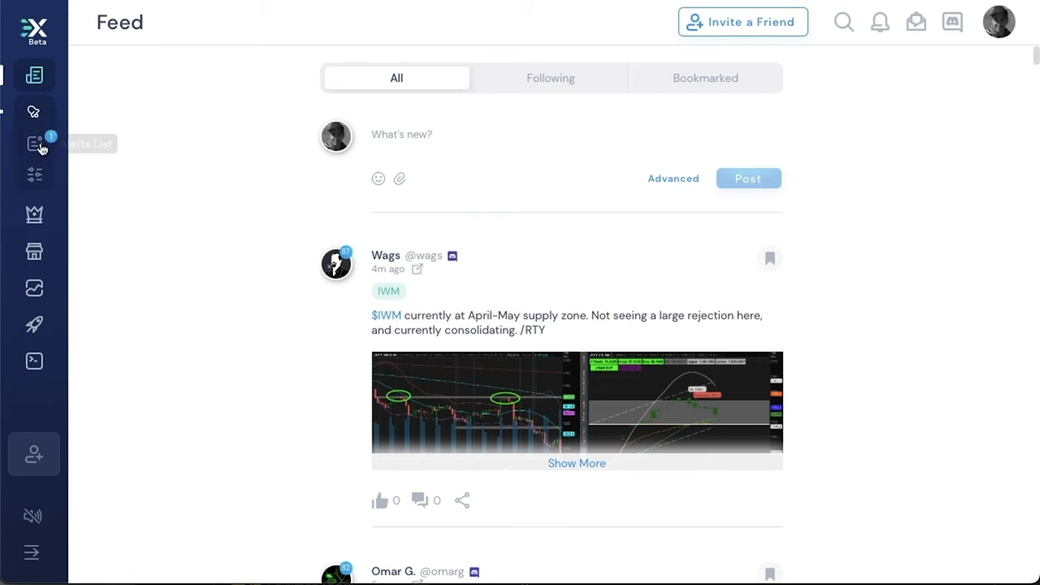
# - Show the Alert Filters page listing the saved Users and Wide Open filters
pyautogui.click(34, 174)
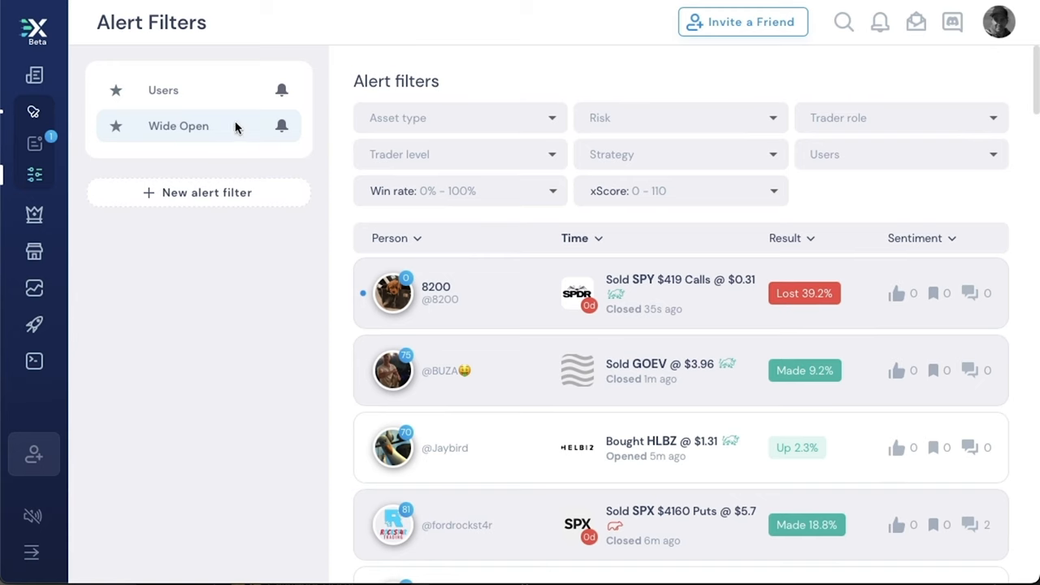
pyautogui.click(162, 91)
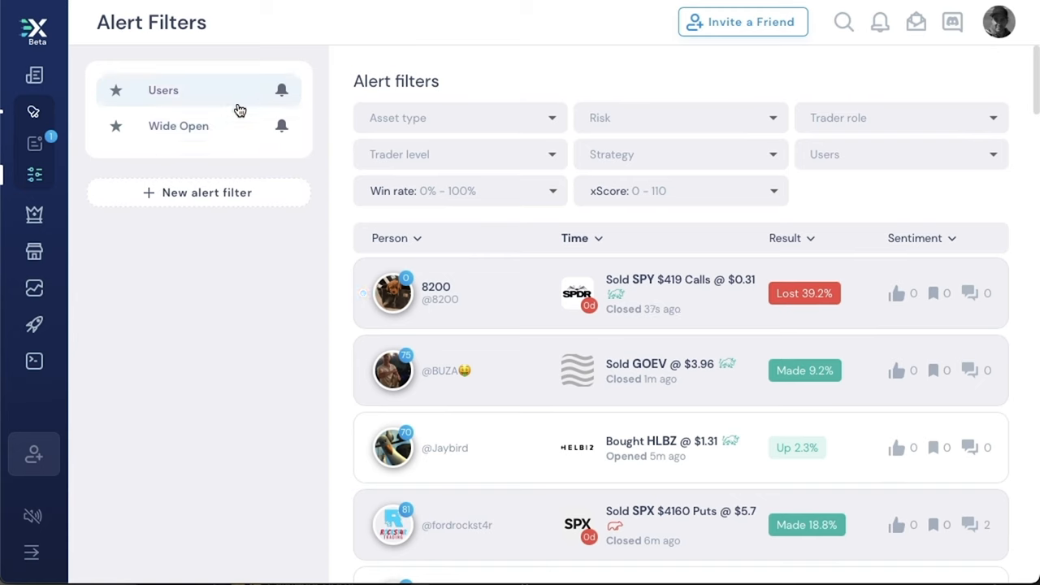
pyautogui.moveTo(221, 312)
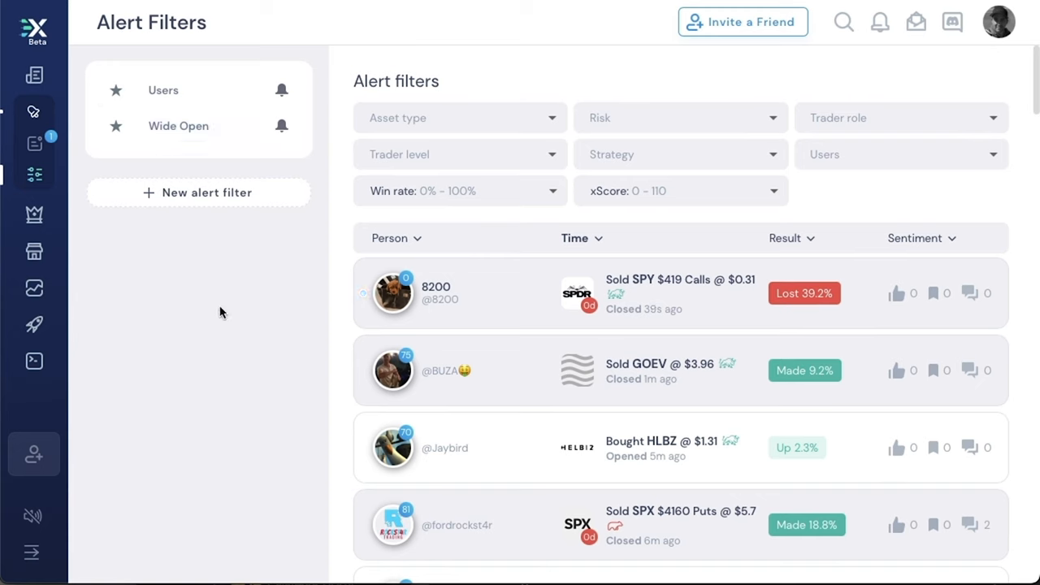
pyautogui.moveTo(227, 270)
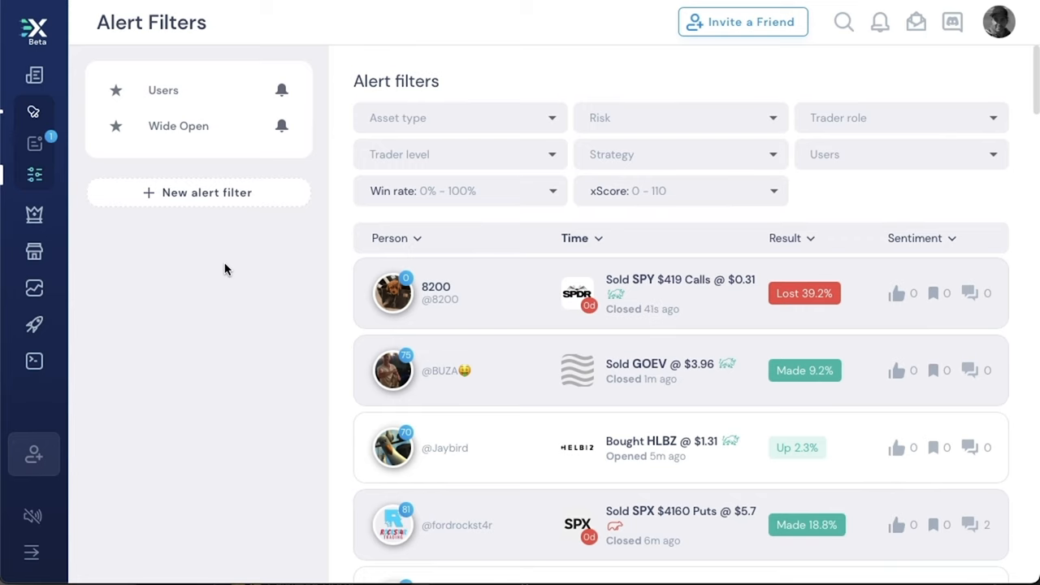
pyautogui.moveTo(210, 130)
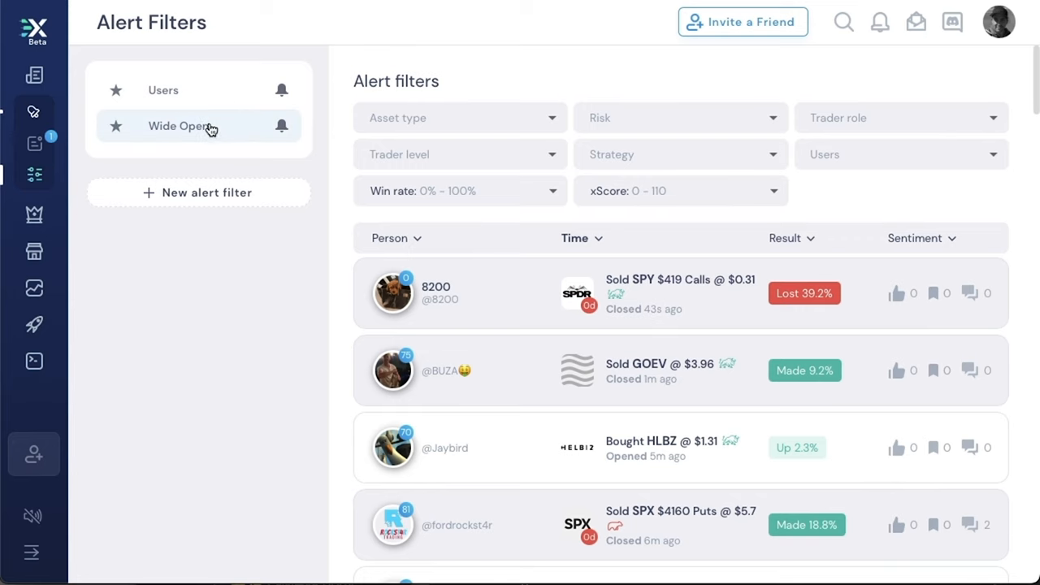
# - Review the Users filter's checked traders, such as Wags, TimeHawk and bahamut
pyautogui.click(163, 91)
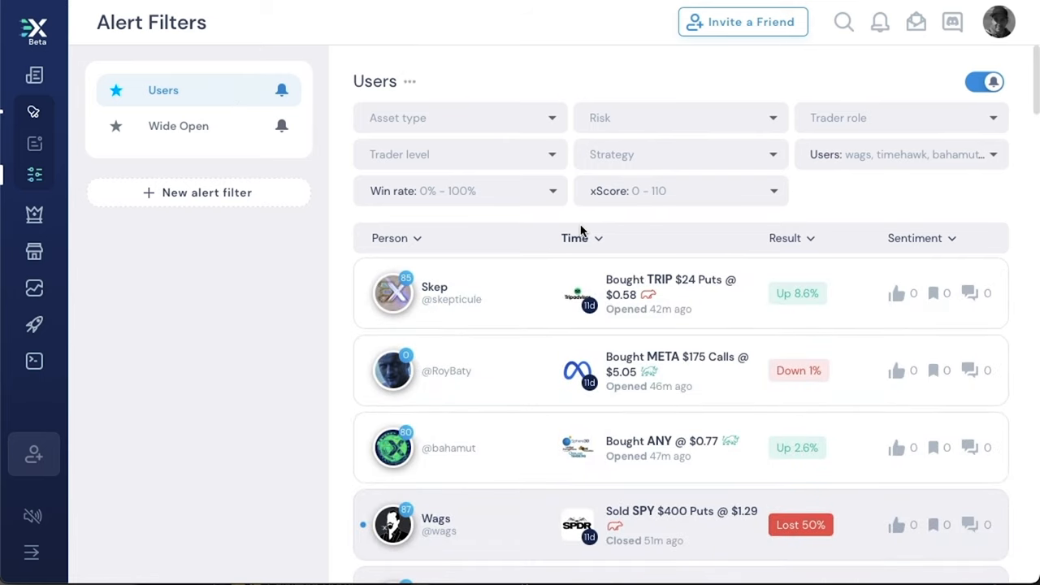
pyautogui.click(901, 154)
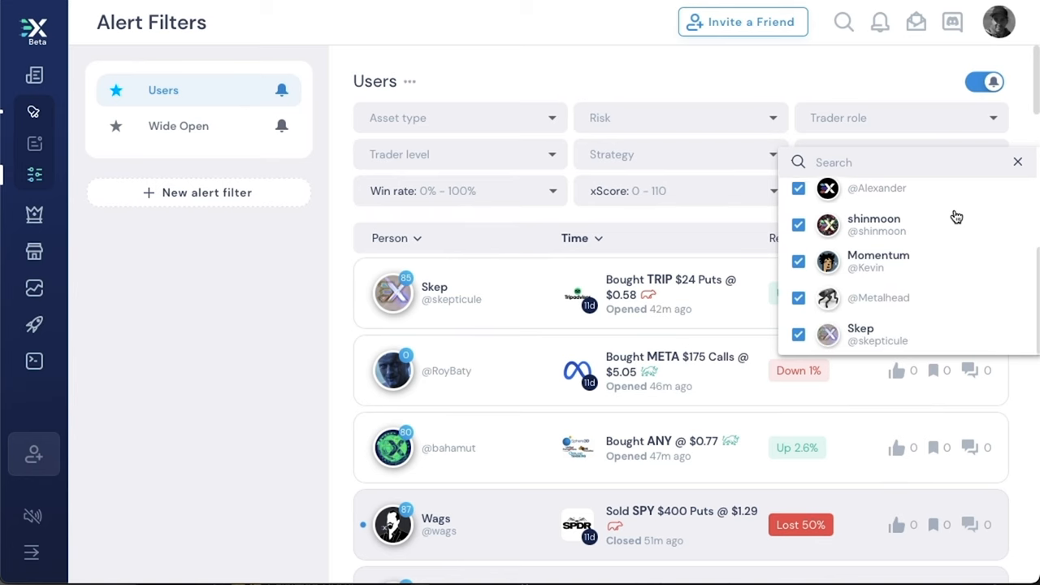
pyautogui.scroll(-3)
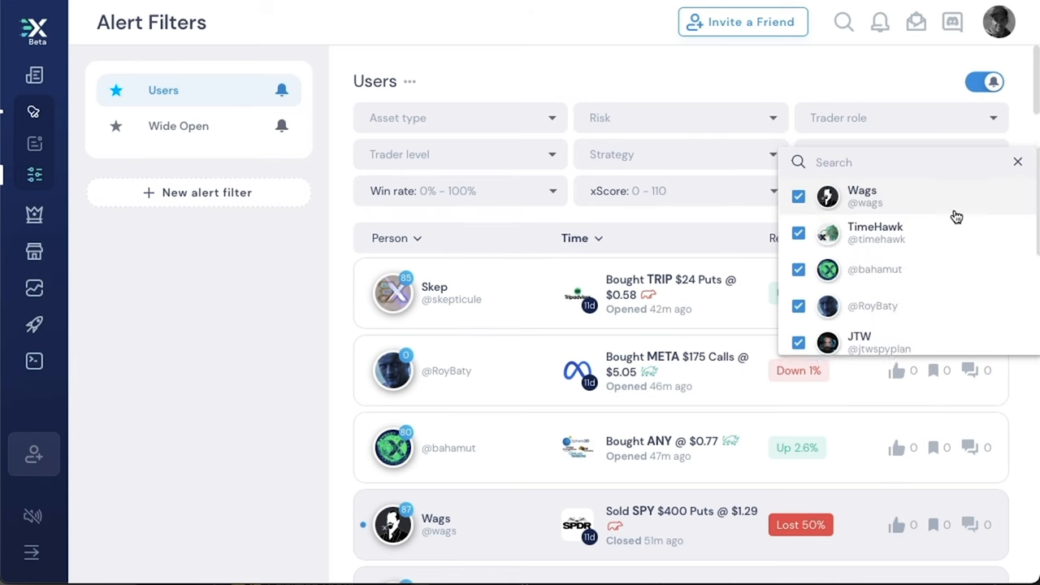
pyautogui.moveTo(950, 218)
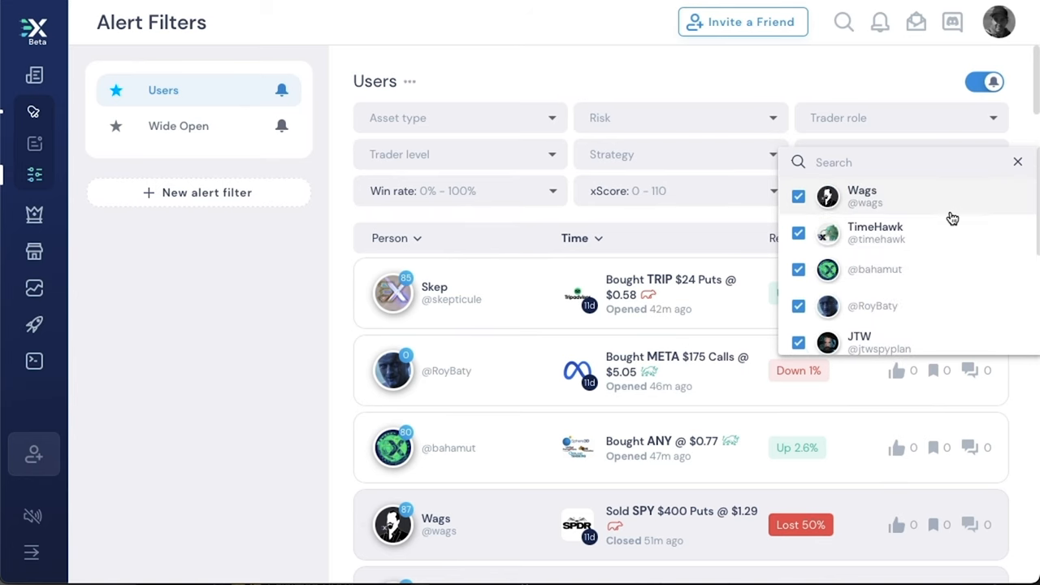
# - Select the Wide Open filter, which has no trader criteria and shows all alerts
pyautogui.click(179, 127)
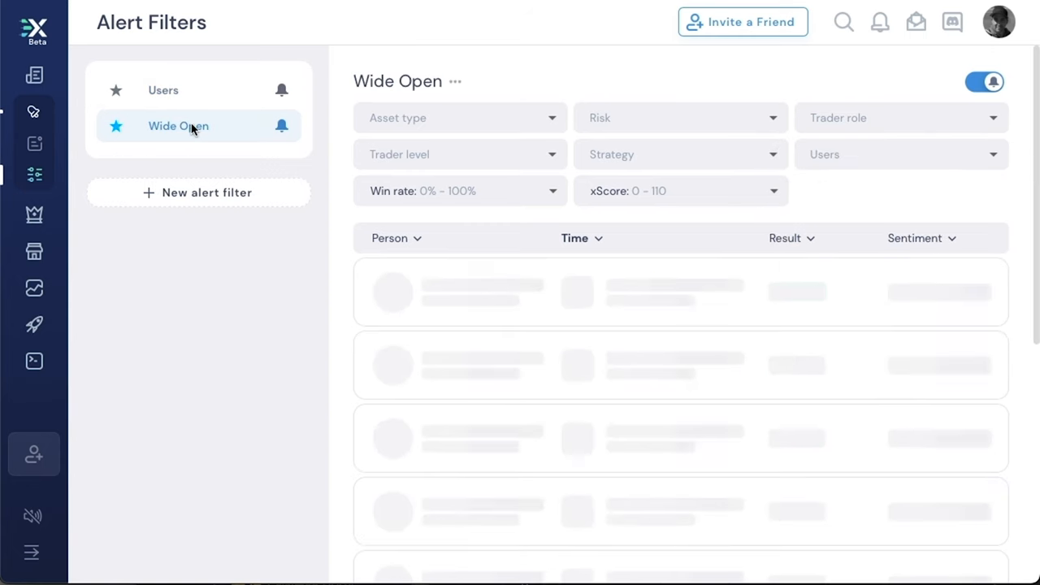
pyautogui.moveTo(879, 100)
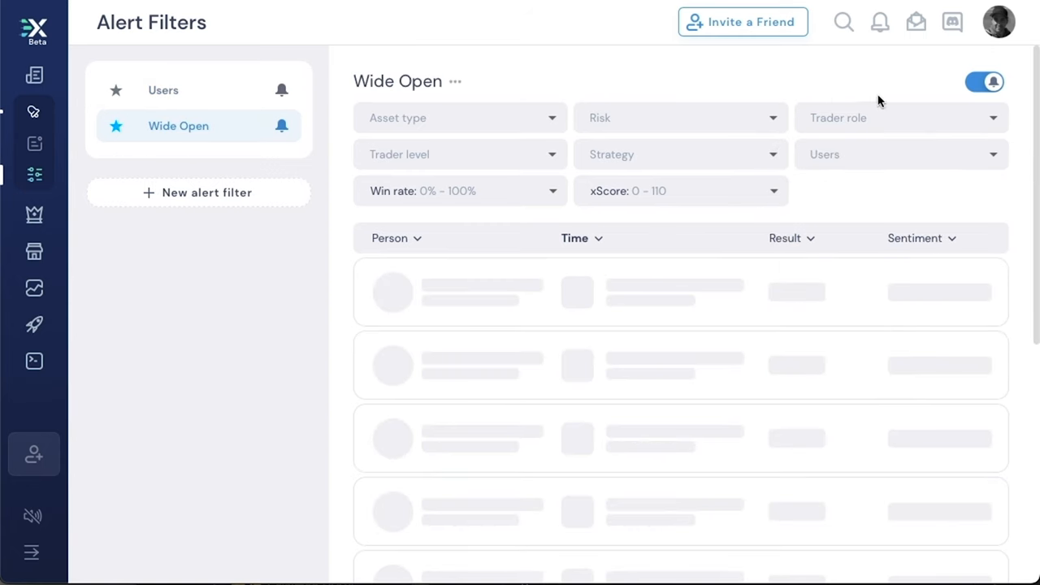
pyautogui.moveTo(800, 81)
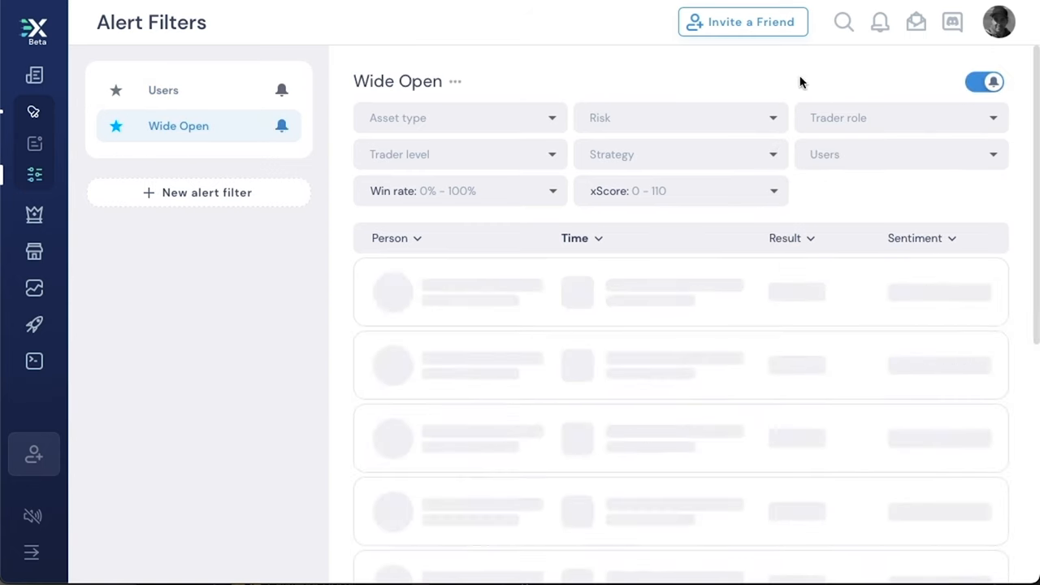
pyautogui.moveTo(383, 255)
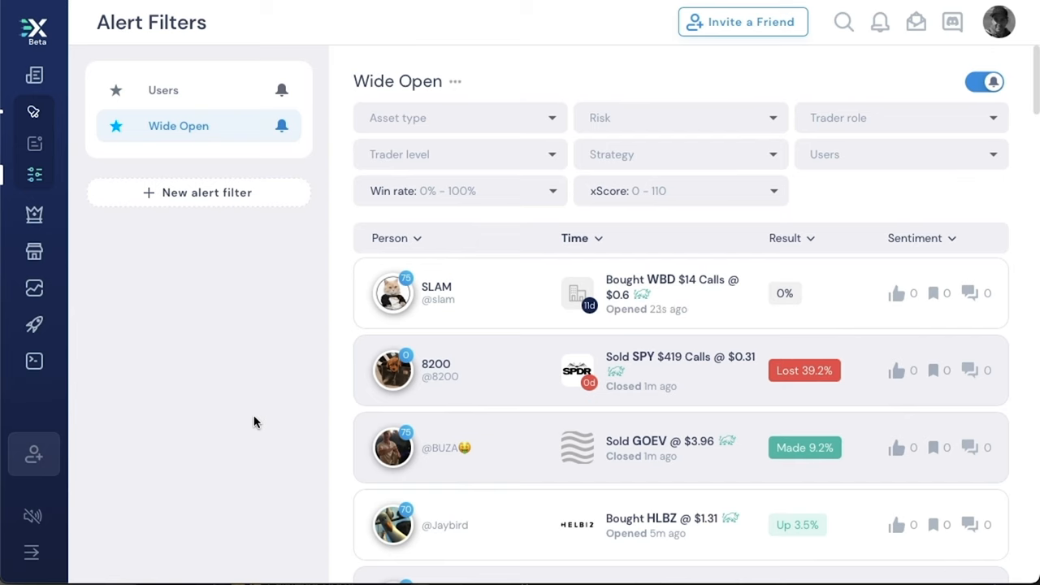
pyautogui.moveTo(322, 326)
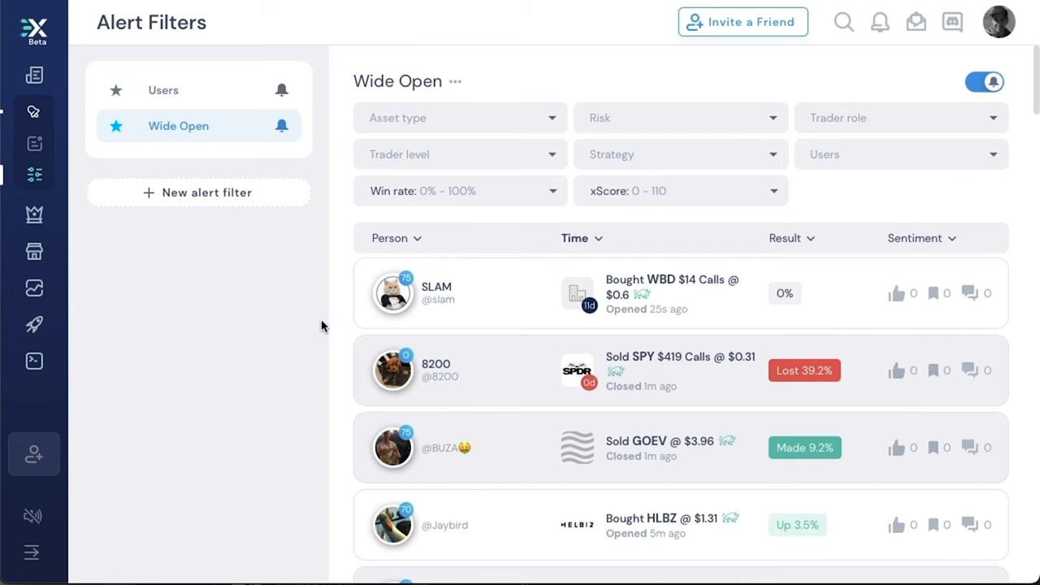
pyautogui.moveTo(293, 118)
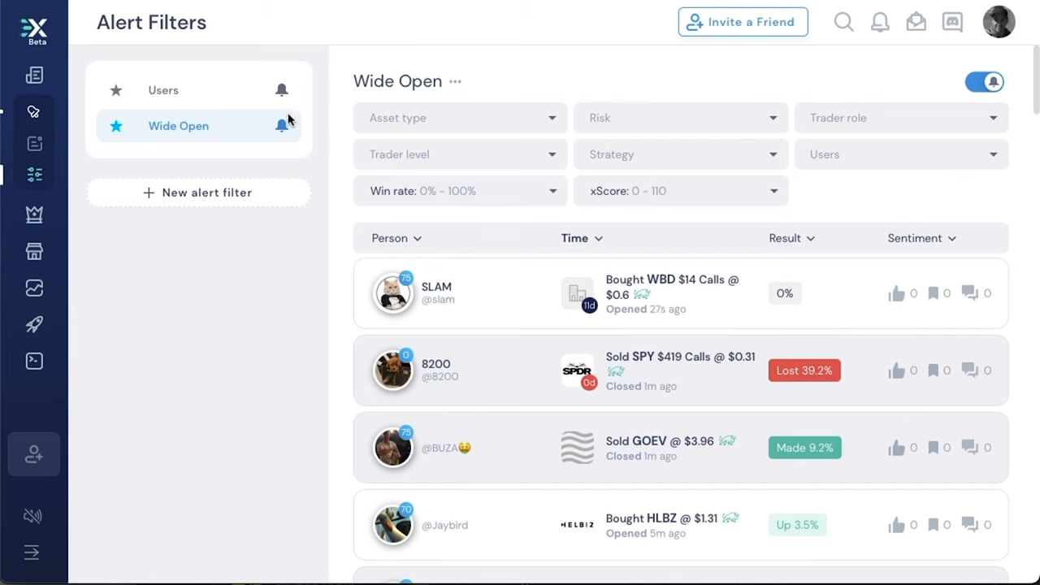
pyautogui.moveTo(299, 124)
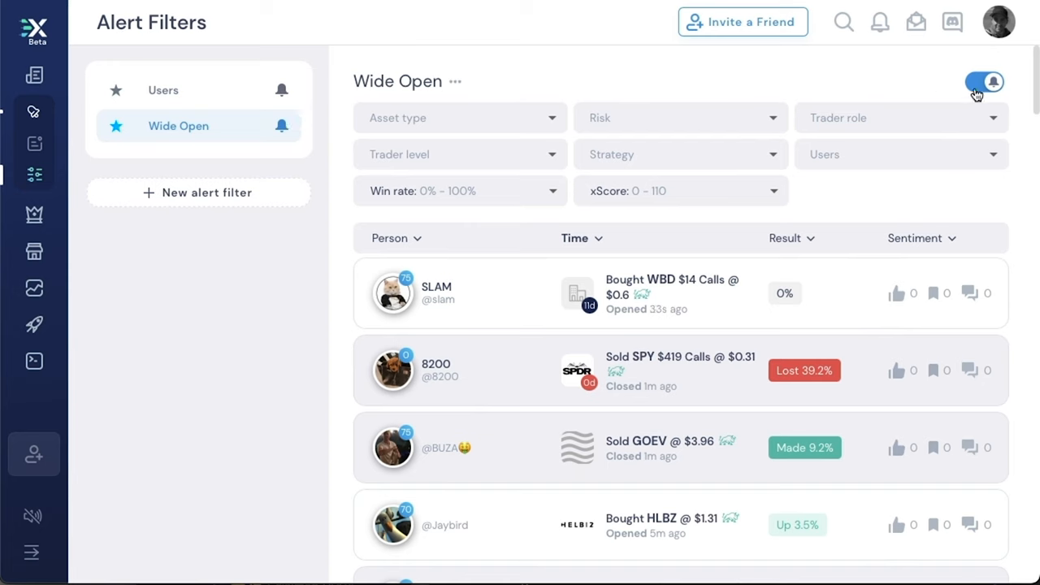
# - Keep the bell on so the Wide Open filter sends push notifications
pyautogui.click(985, 80)
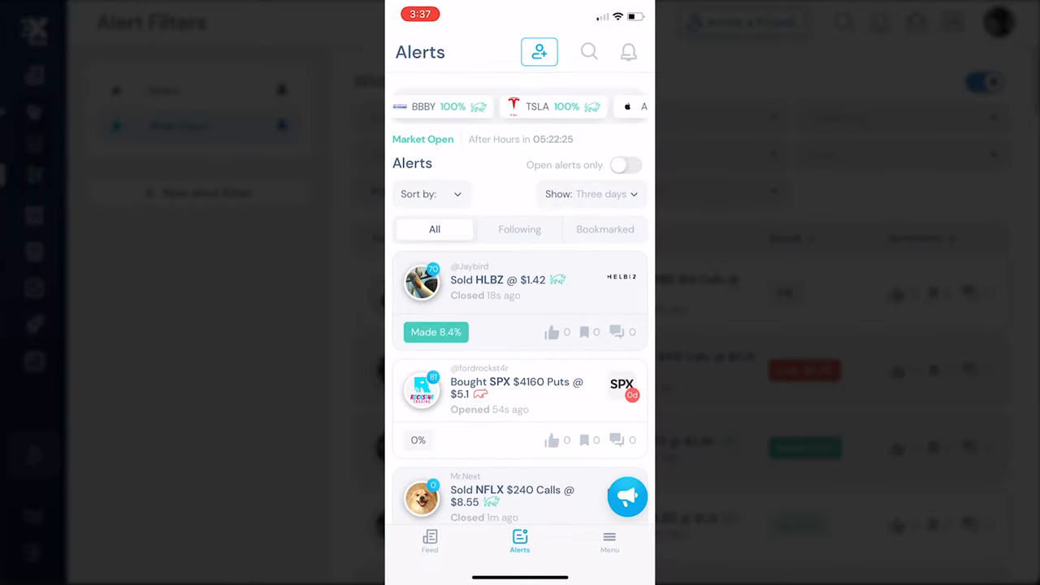
# - Reach the mobile Filters screen listing Users and Wide Open via the app menu
pyautogui.click(609, 542)
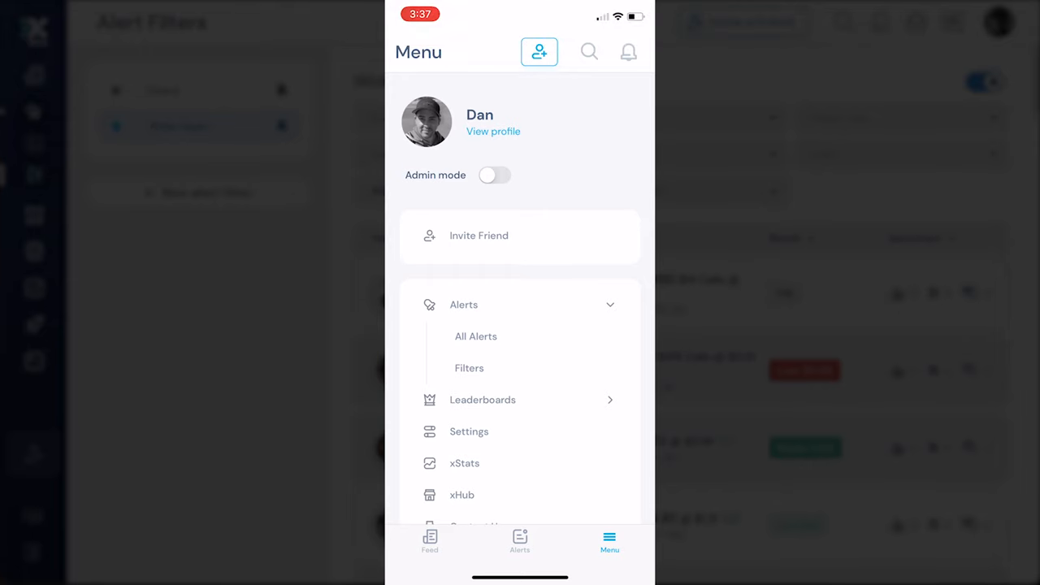
pyautogui.click(468, 368)
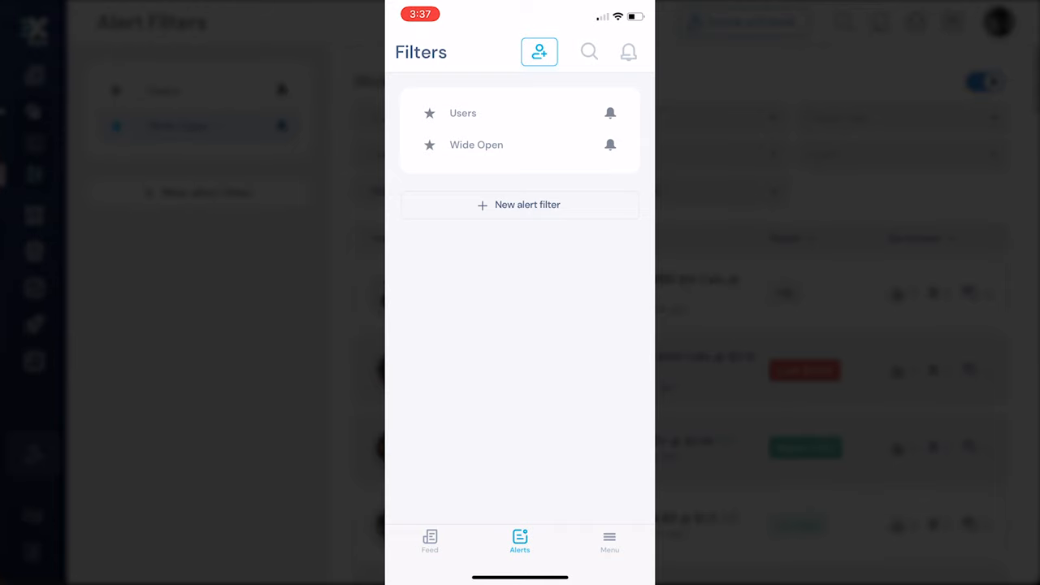
# - Check the Users filter's alerts on mobile, return to the list and bring up the menu
pyautogui.click(461, 114)
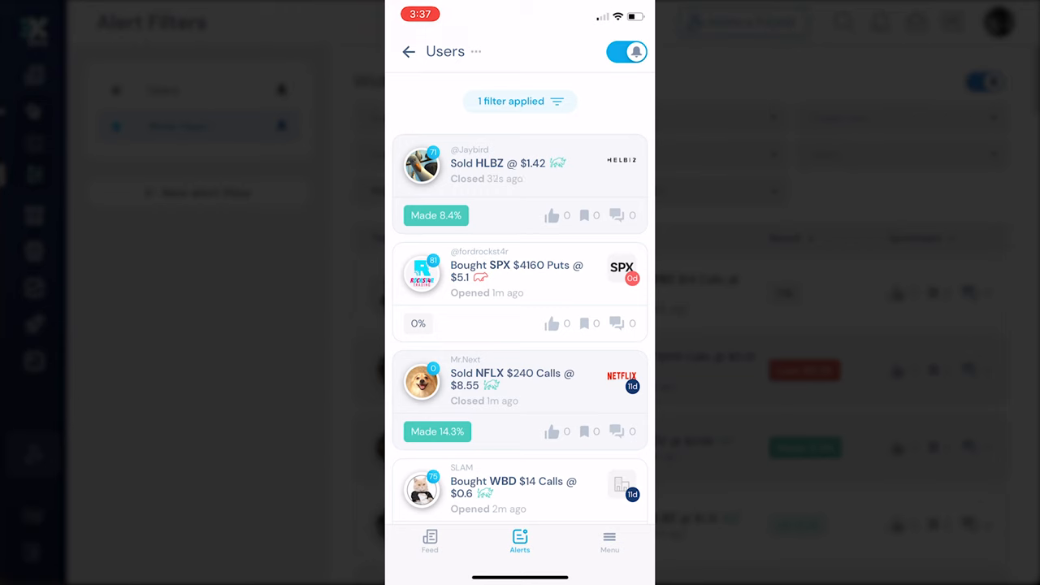
pyautogui.click(521, 101)
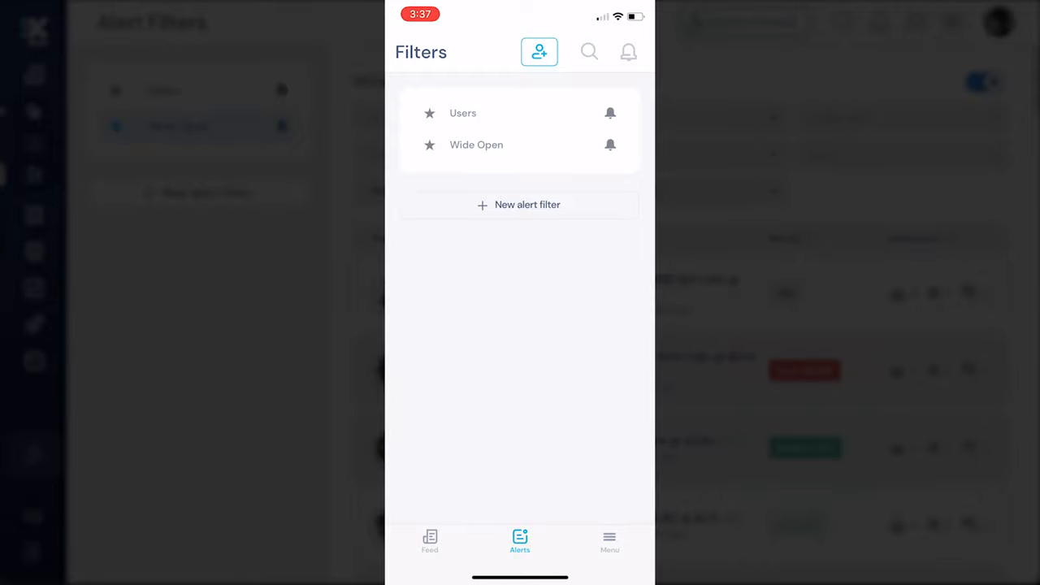
pyautogui.click(609, 539)
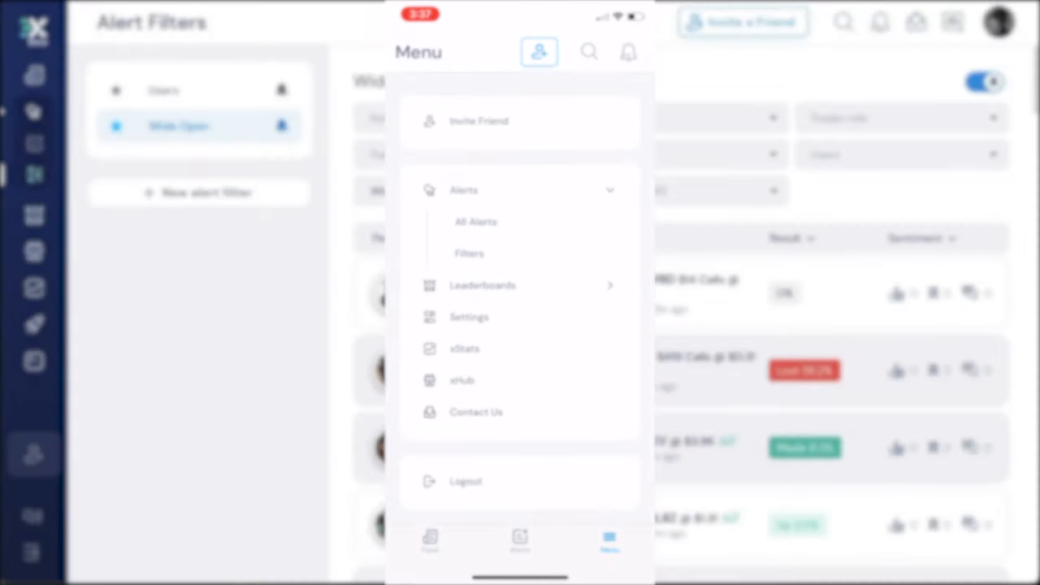